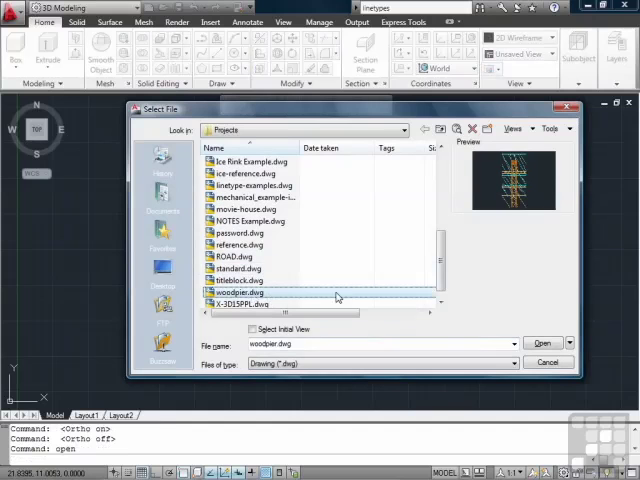
Step: Open woodpier.dwg to show the pier as a 3D wireframe model
{"action": "left_click", "coordinate": [542, 343]}
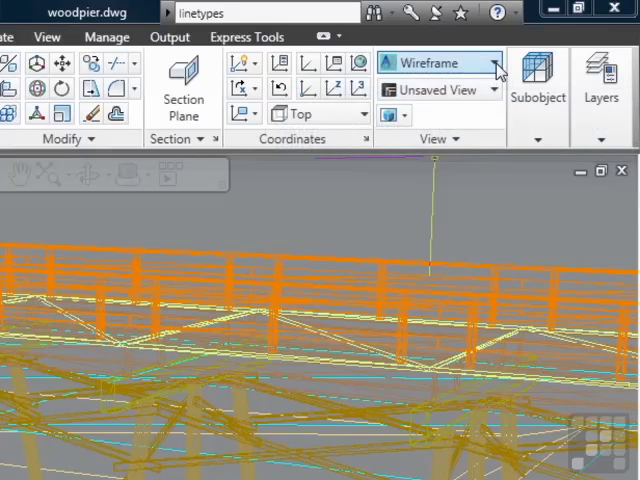
Step: Open the Visual Styles gallery to choose a style for the pier model
{"action": "left_click", "coordinate": [501, 62]}
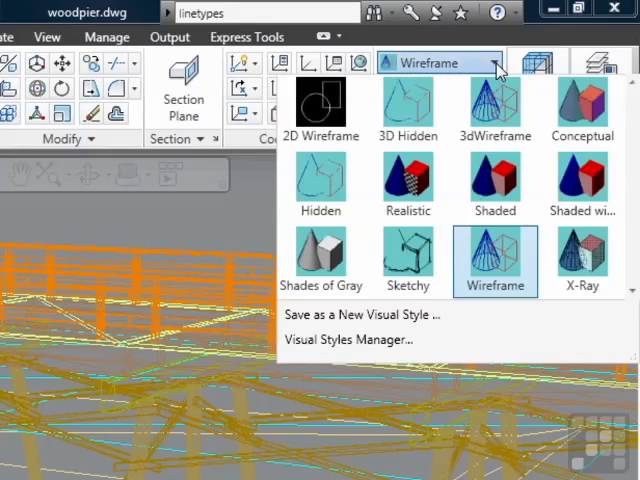
{"action": "mouse_move", "coordinate": [320, 105]}
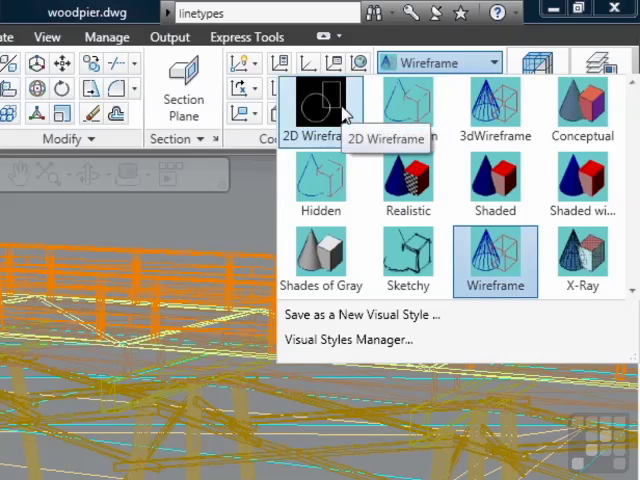
{"action": "mouse_move", "coordinate": [495, 260]}
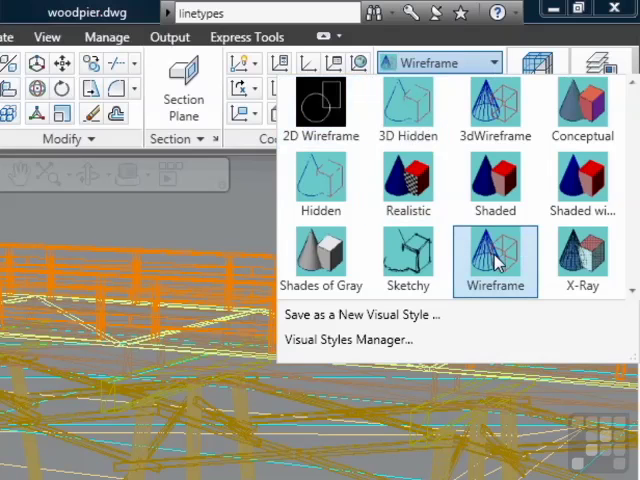
{"action": "mouse_move", "coordinate": [495, 258]}
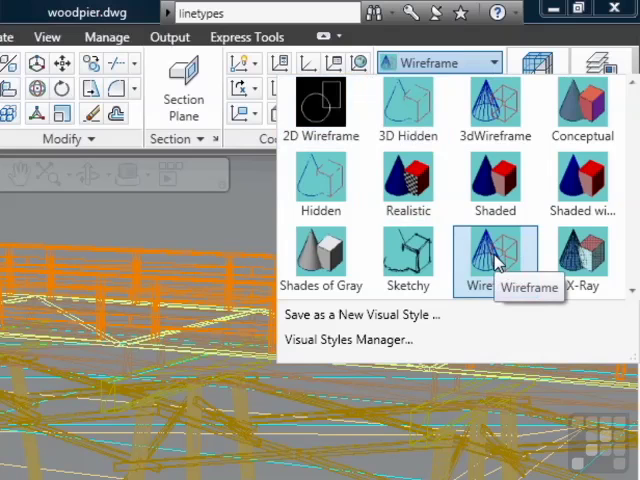
{"action": "mouse_move", "coordinate": [495, 107]}
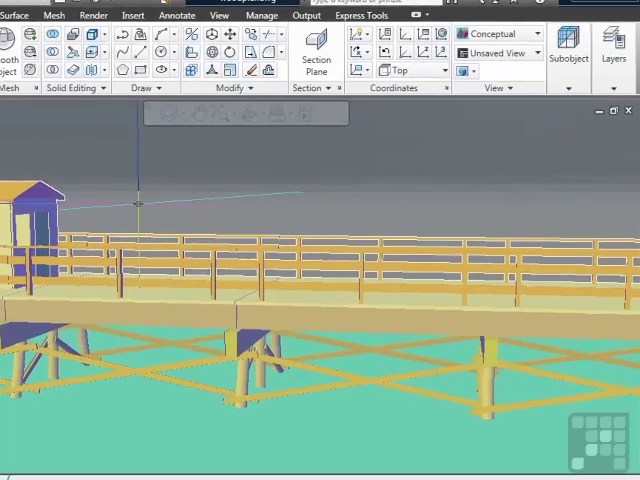
Step: Apply several visual styles to the pier, including Sketchy, finishing with X-Ray
{"action": "left_click", "coordinate": [497, 33]}
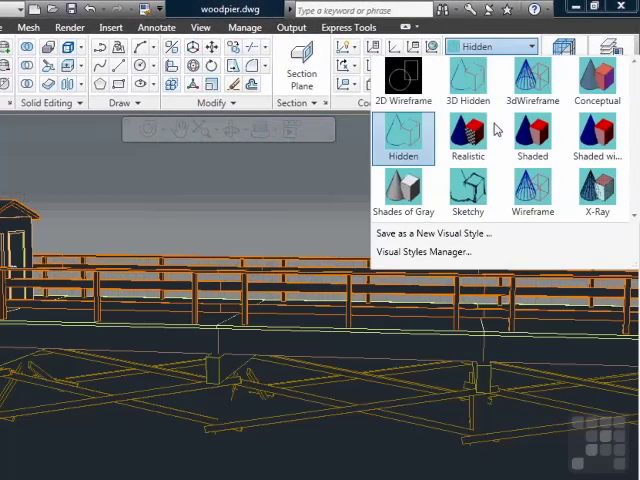
{"action": "left_click", "coordinate": [531, 135]}
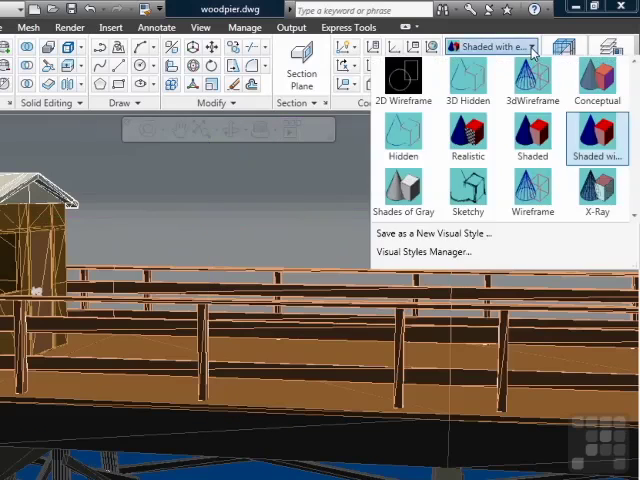
{"action": "left_click", "coordinate": [404, 185]}
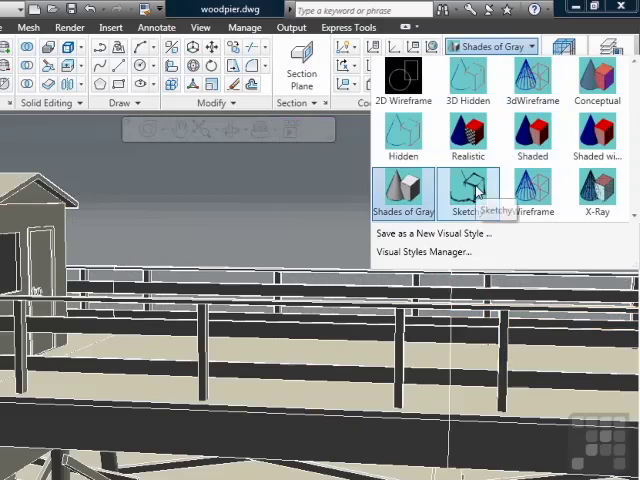
{"action": "left_click", "coordinate": [468, 185]}
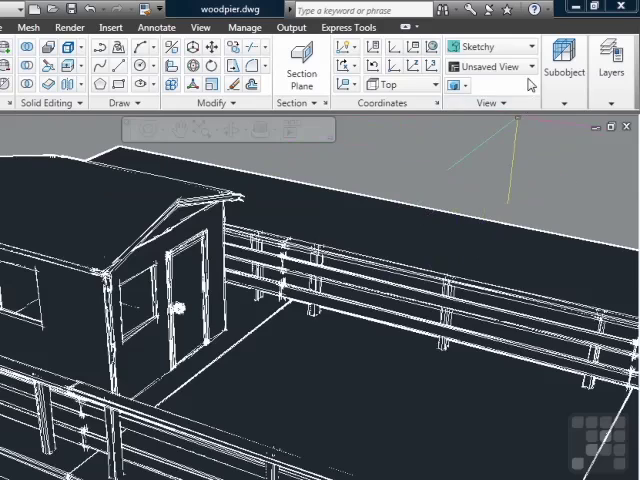
{"action": "left_click", "coordinate": [524, 46]}
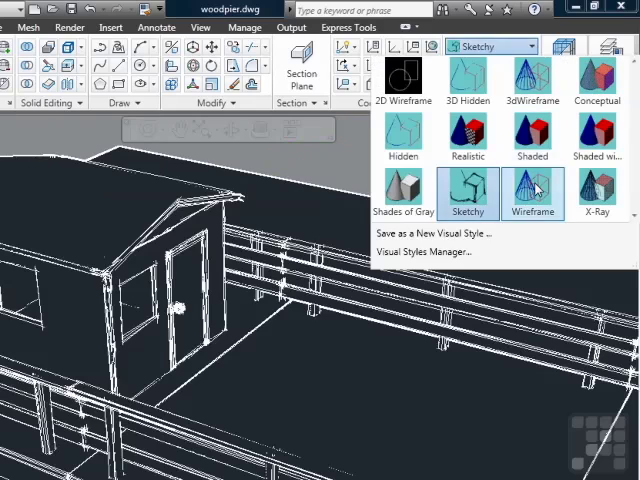
{"action": "left_click", "coordinate": [532, 190]}
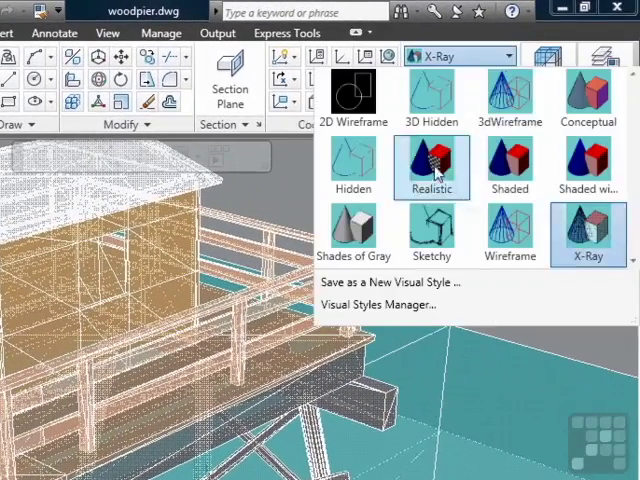
Step: Render the pier in Realistic style and examine its textured wood and water
{"action": "left_click", "coordinate": [430, 160]}
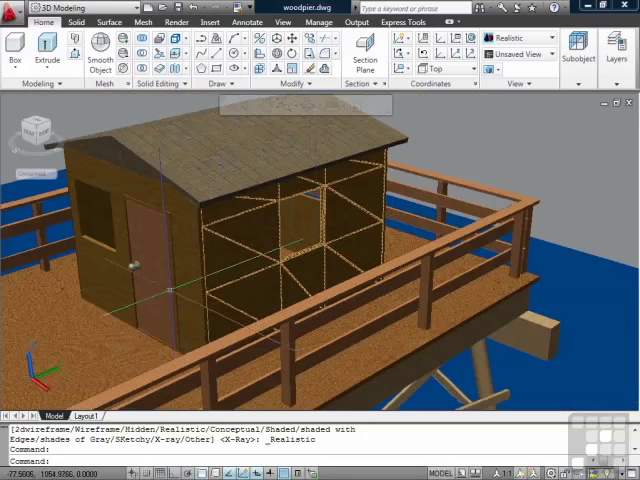
{"action": "left_click_drag", "start_coordinate": [300, 250], "coordinate": [257, 273]}
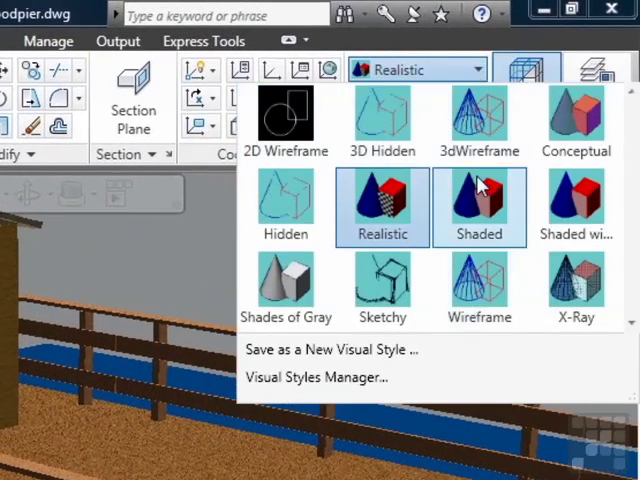
{"action": "mouse_move", "coordinate": [382, 120]}
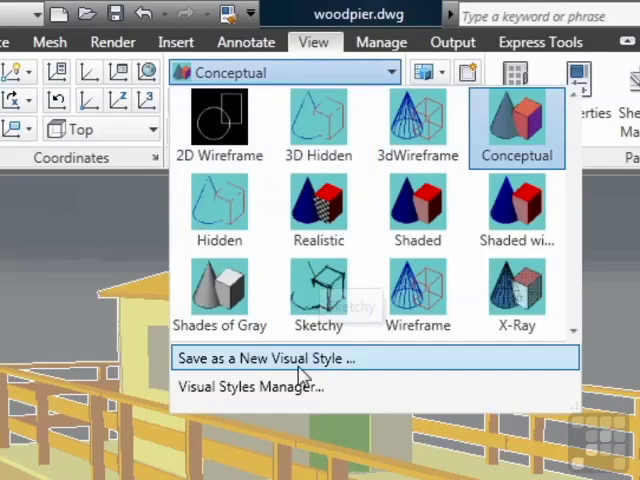
{"action": "left_click", "coordinate": [234, 386]}
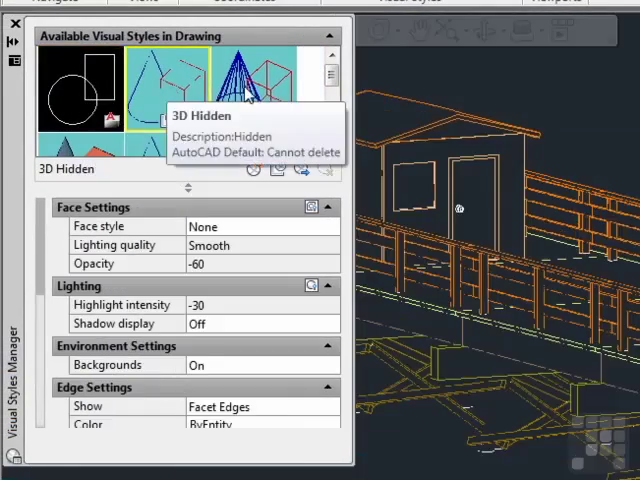
{"action": "mouse_move", "coordinate": [160, 100]}
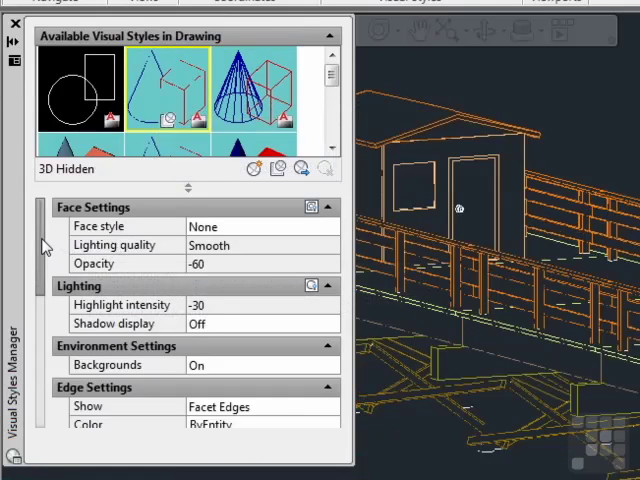
{"action": "scroll", "scroll_direction": "down", "scroll_amount": 3}
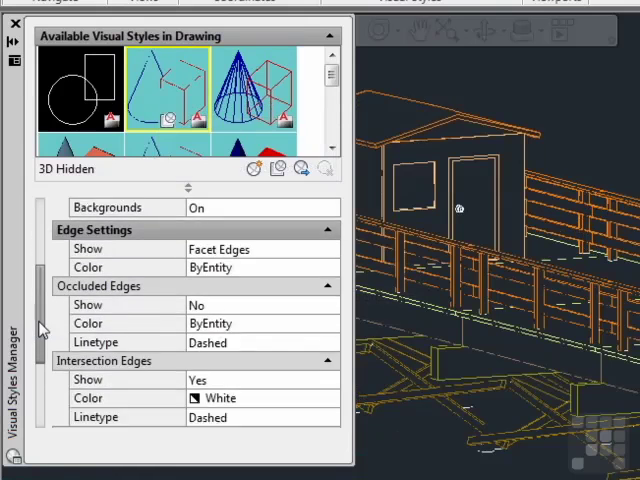
{"action": "scroll", "scroll_direction": "down", "scroll_amount": 3}
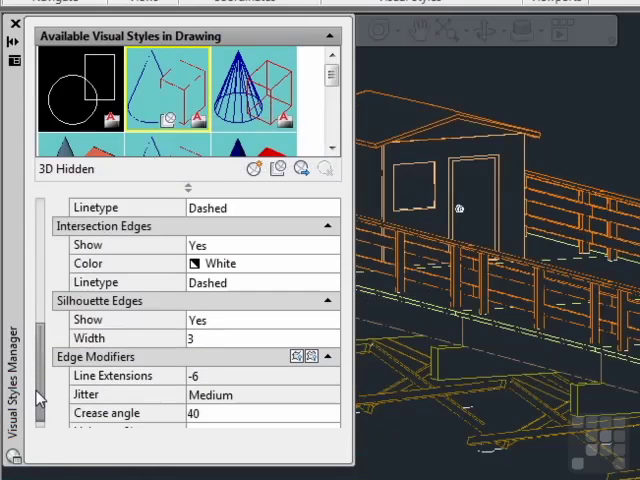
{"action": "mouse_move", "coordinate": [164, 355]}
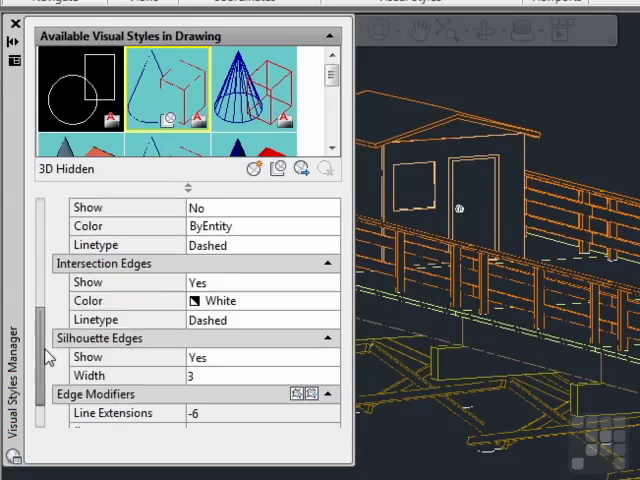
Step: Inspect 3dWireframe and Conceptual, setting Conceptual's face style to None then back to Gooch
{"action": "left_click", "coordinate": [243, 85]}
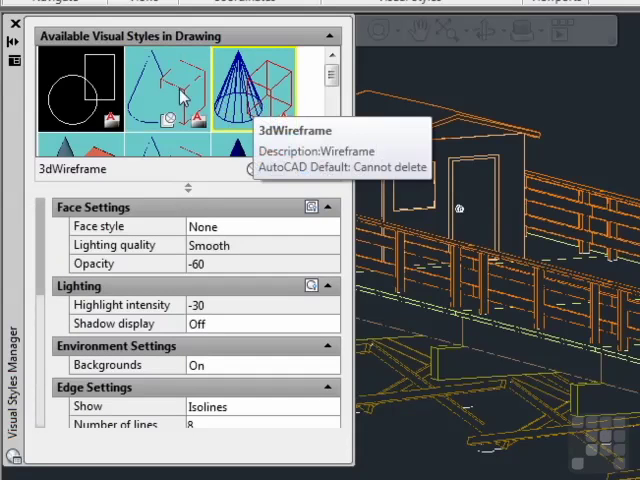
{"action": "left_click", "coordinate": [80, 110]}
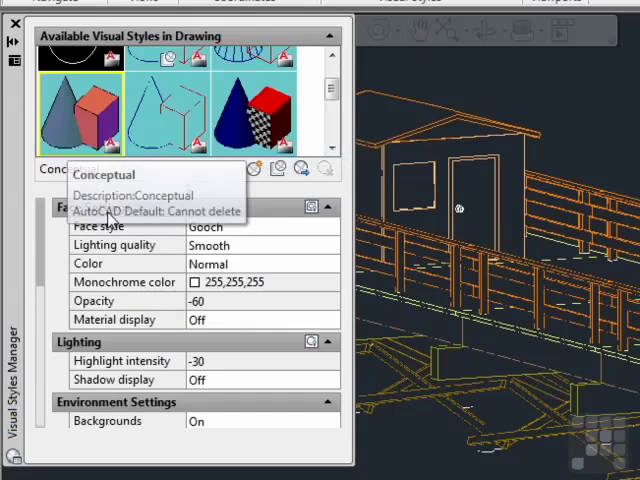
{"action": "mouse_move", "coordinate": [45, 248]}
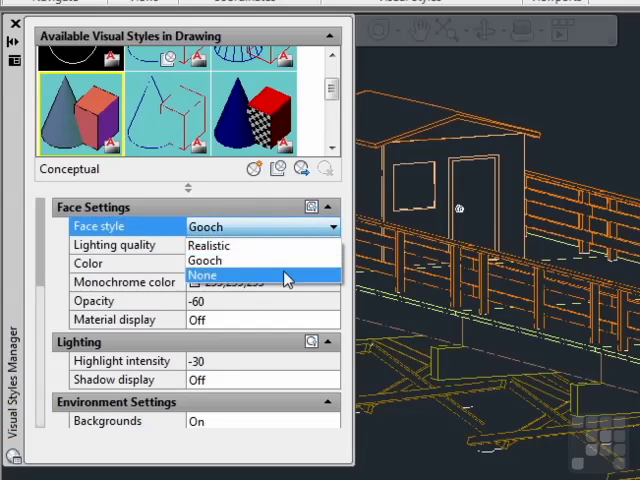
{"action": "left_click", "coordinate": [203, 275]}
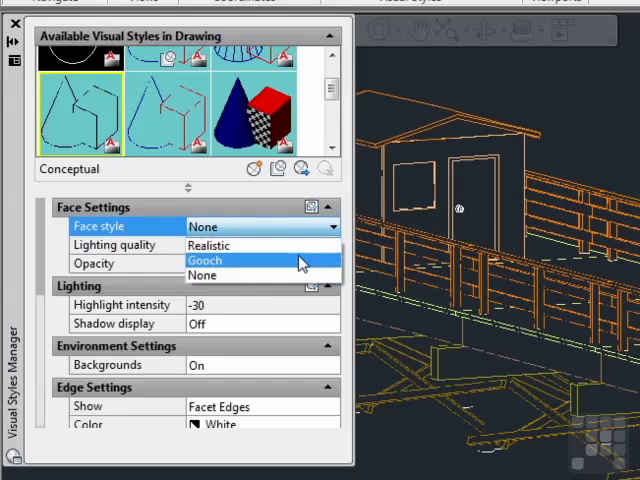
{"action": "left_click", "coordinate": [252, 110]}
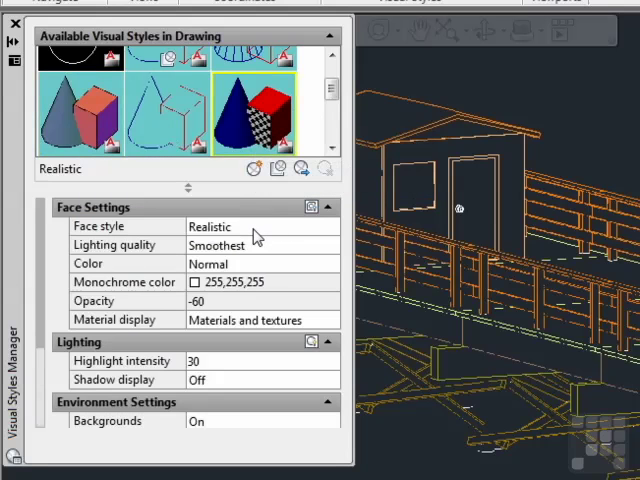
Step: Review the 2D Wireframe, 3D Hidden and 3dWireframe style settings
{"action": "left_click", "coordinate": [168, 110]}
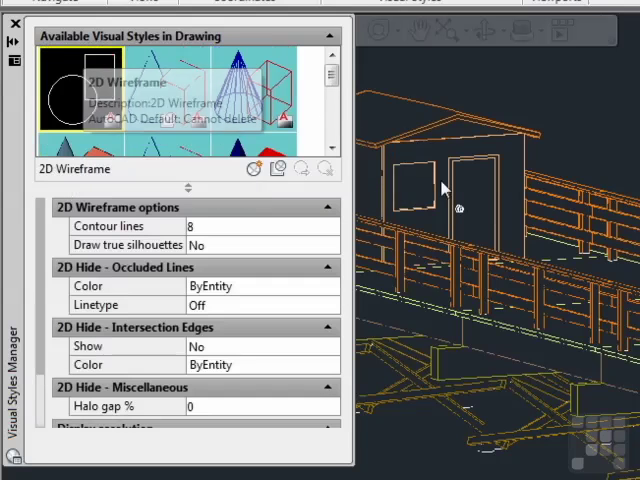
{"action": "left_click", "coordinate": [170, 90]}
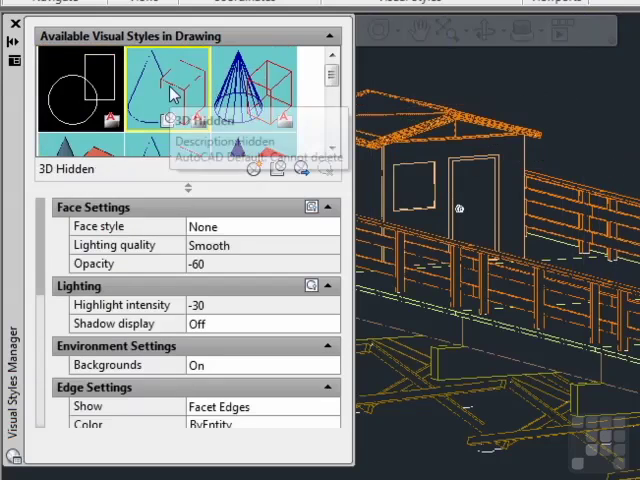
{"action": "left_click", "coordinate": [258, 85]}
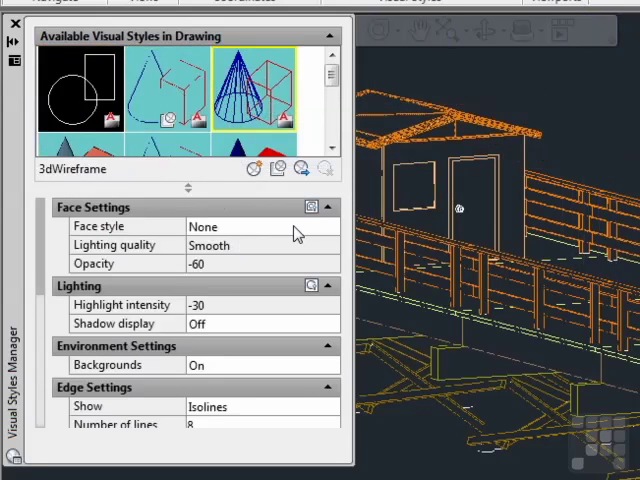
{"action": "mouse_move", "coordinate": [250, 100]}
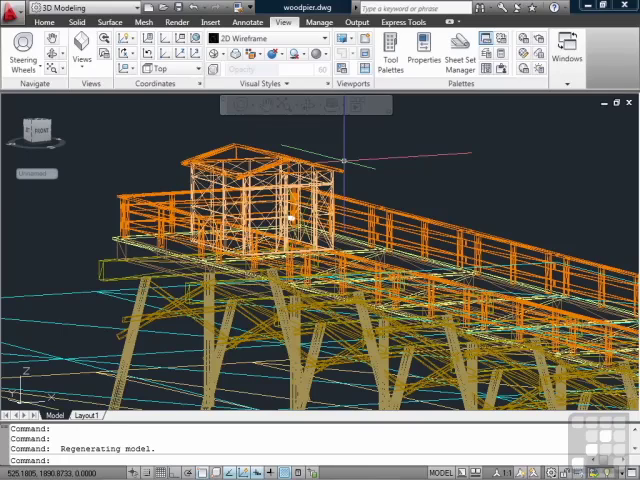
Step: On Layout1, apply 3D Hidden and Sketchy to the viewports, then return to Model
{"action": "left_click", "coordinate": [87, 416]}
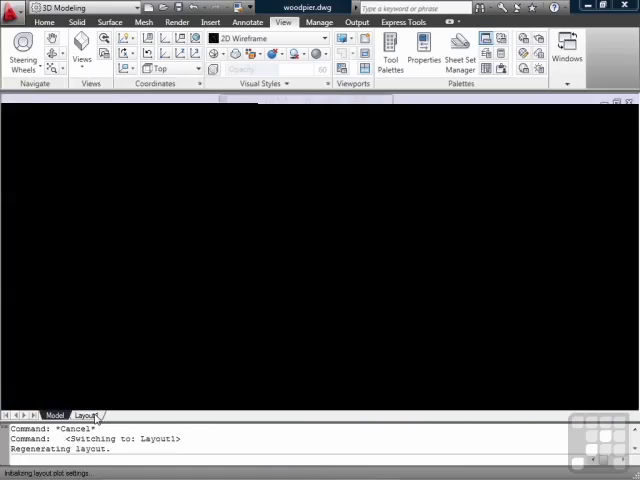
{"action": "left_click", "coordinate": [92, 410]}
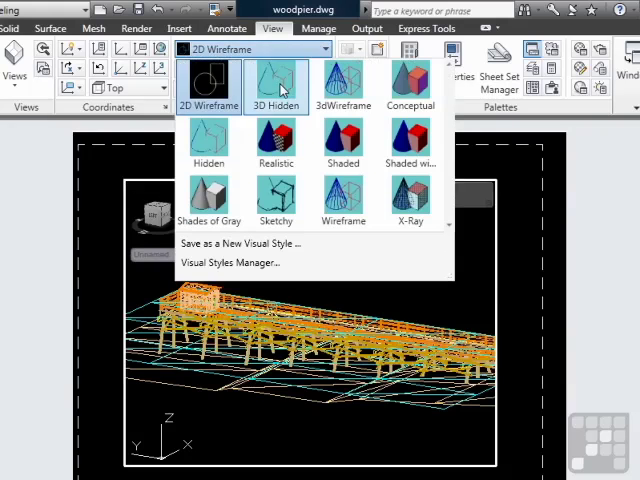
{"action": "left_click", "coordinate": [276, 80]}
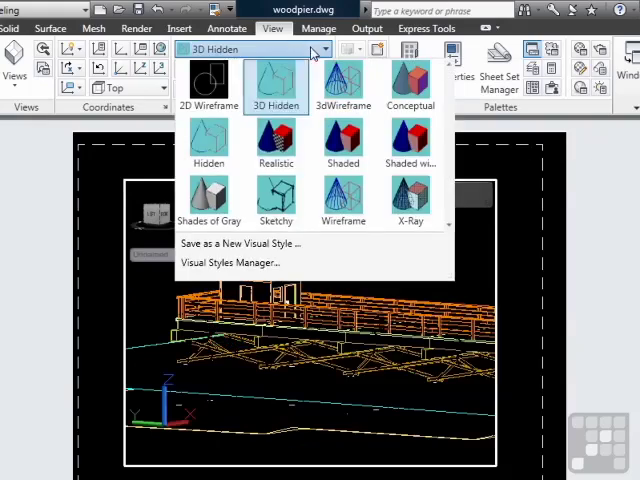
{"action": "left_click", "coordinate": [276, 200]}
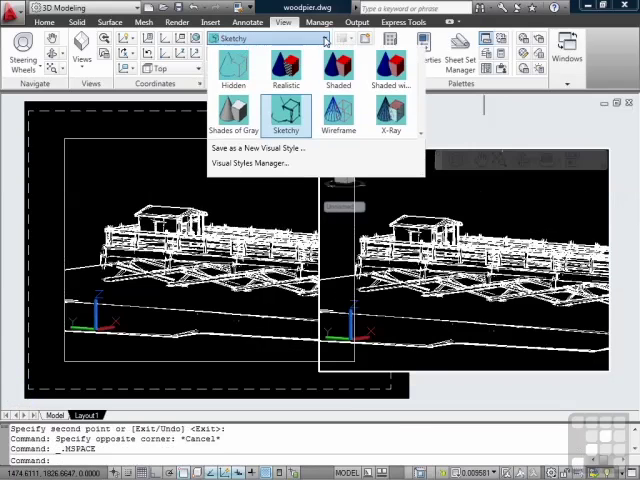
{"action": "left_click", "coordinate": [390, 115]}
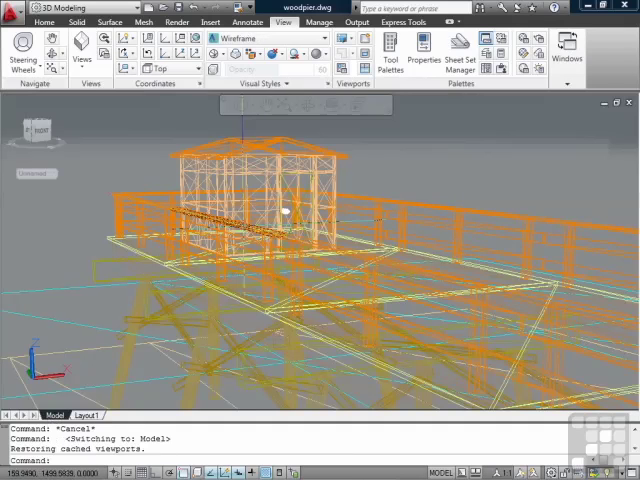
{"action": "mouse_move", "coordinate": [285, 210]}
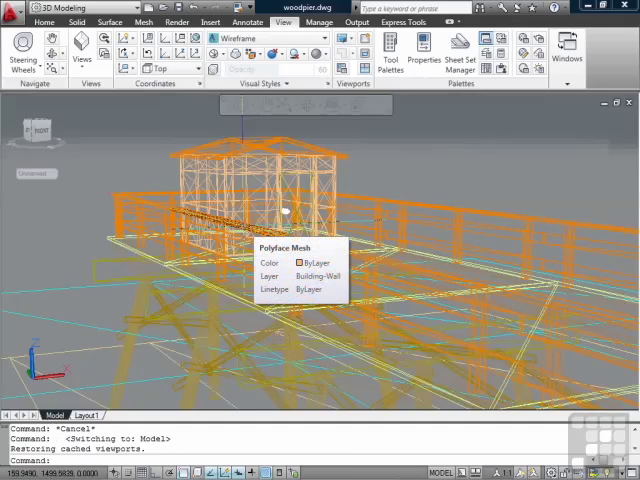